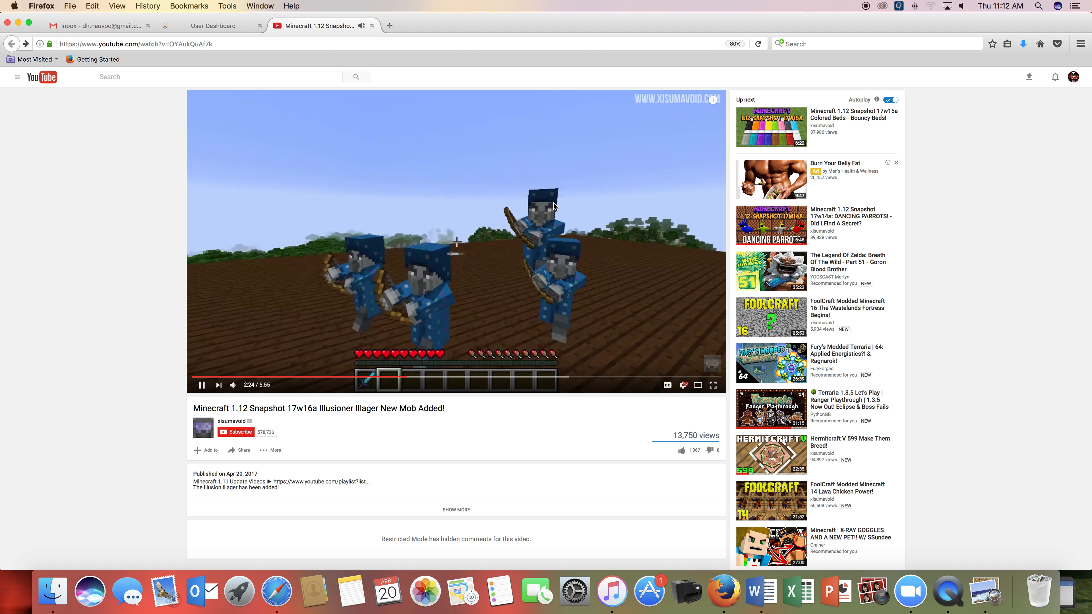
mouse_move(460, 189)
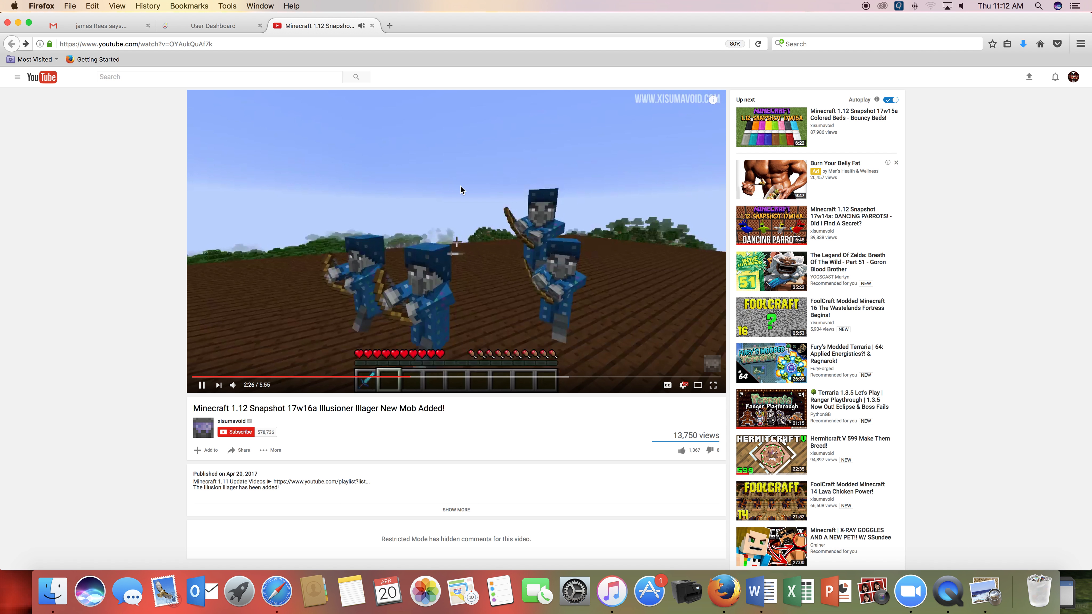